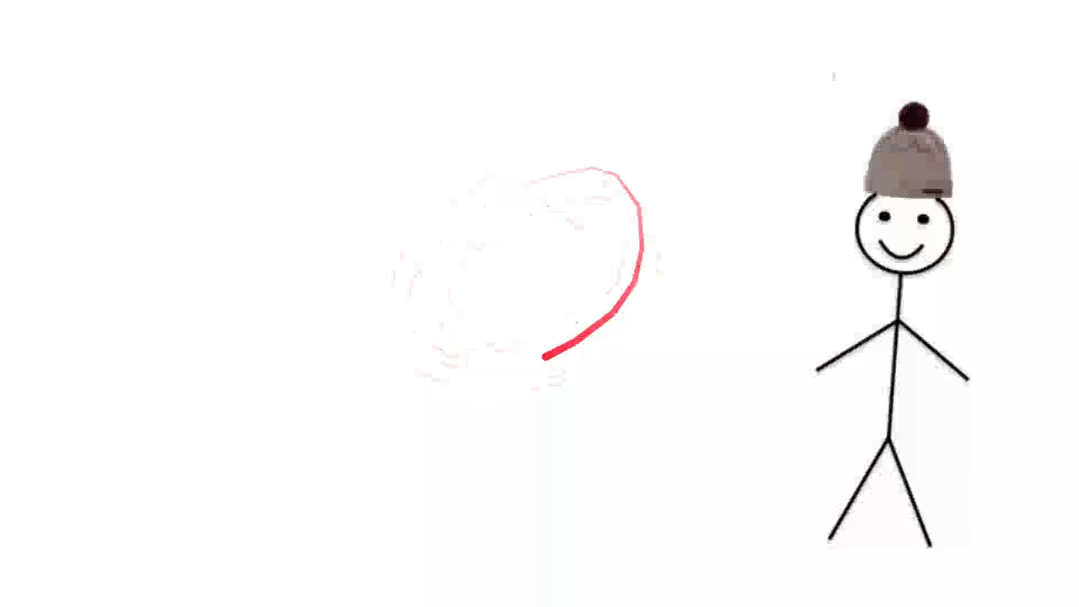
pyautogui.moveTo(557, 354); pyautogui.dragTo(413, 210)
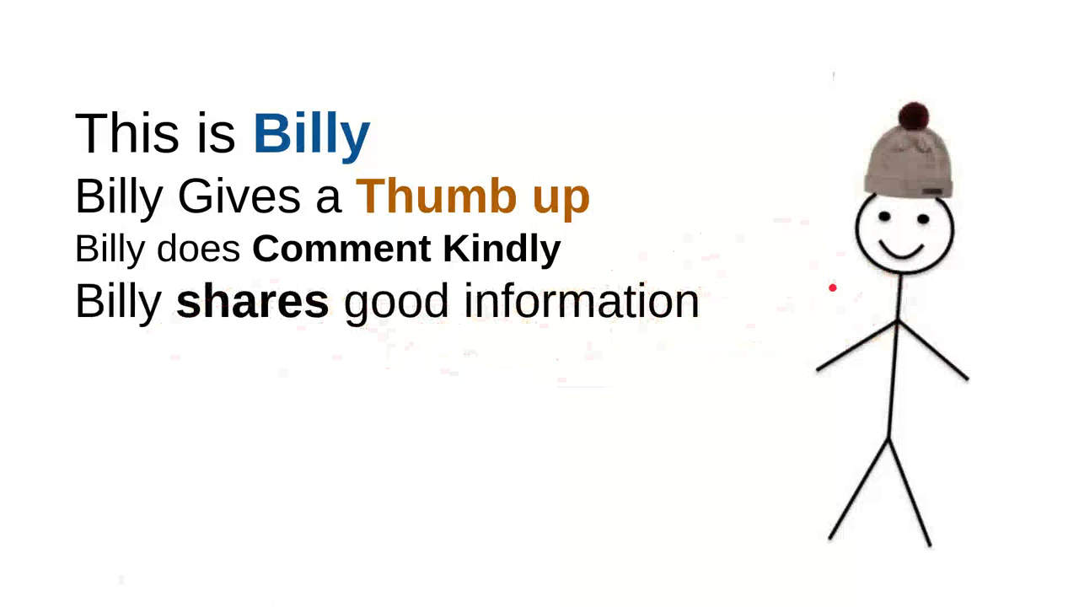
pyautogui.moveTo(270, 340); pyautogui.dragTo(354, 337)
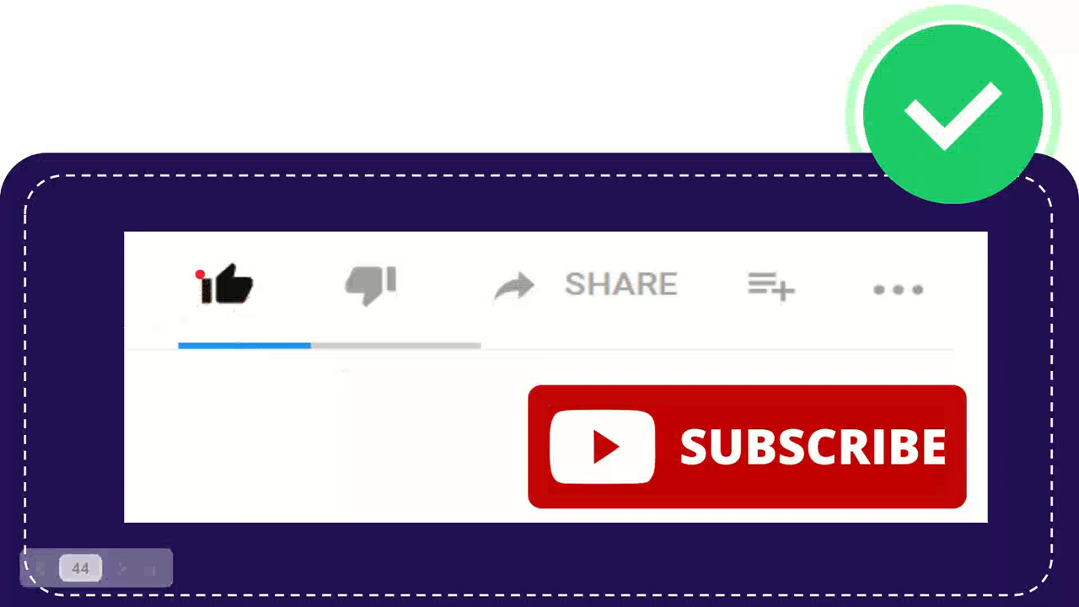
pyautogui.click(222, 283)
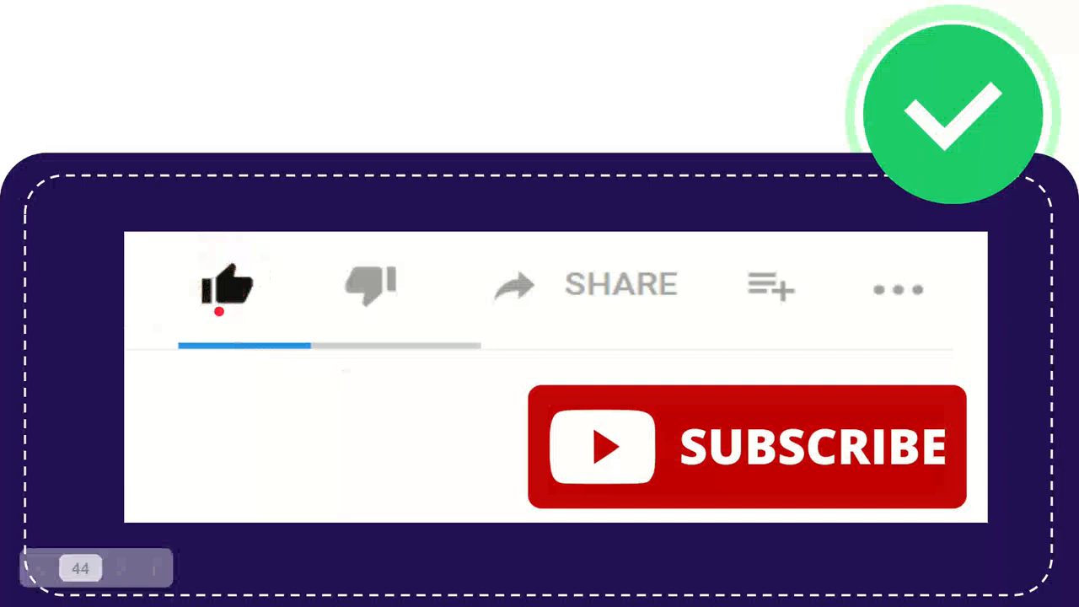